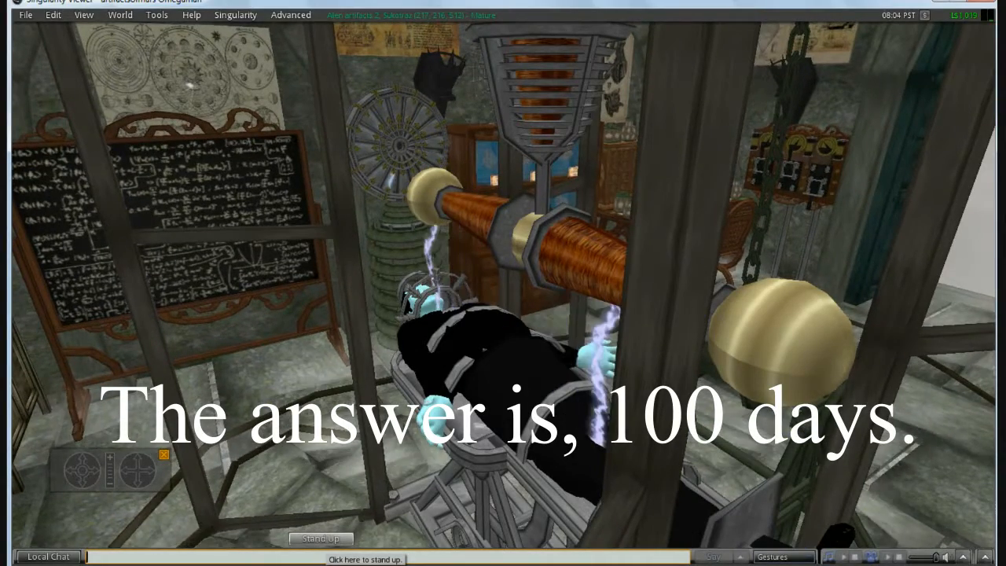
Step: Scroll through the zombie article to the 273-survivors finding and IFL Science source
{"action": "left_click", "coordinate": [319, 538]}
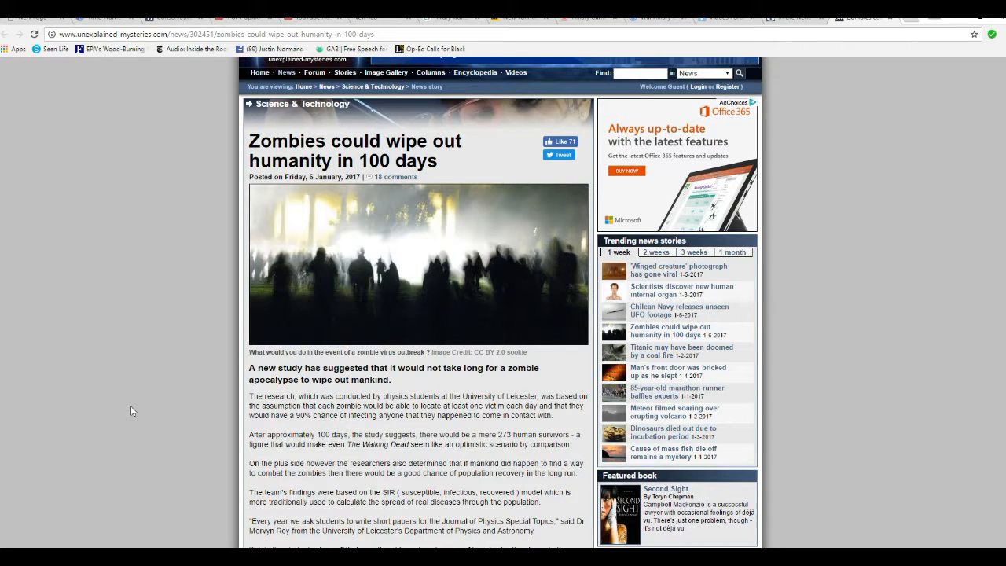
{"action": "scroll", "scroll_direction": "down", "scroll_amount": 3}
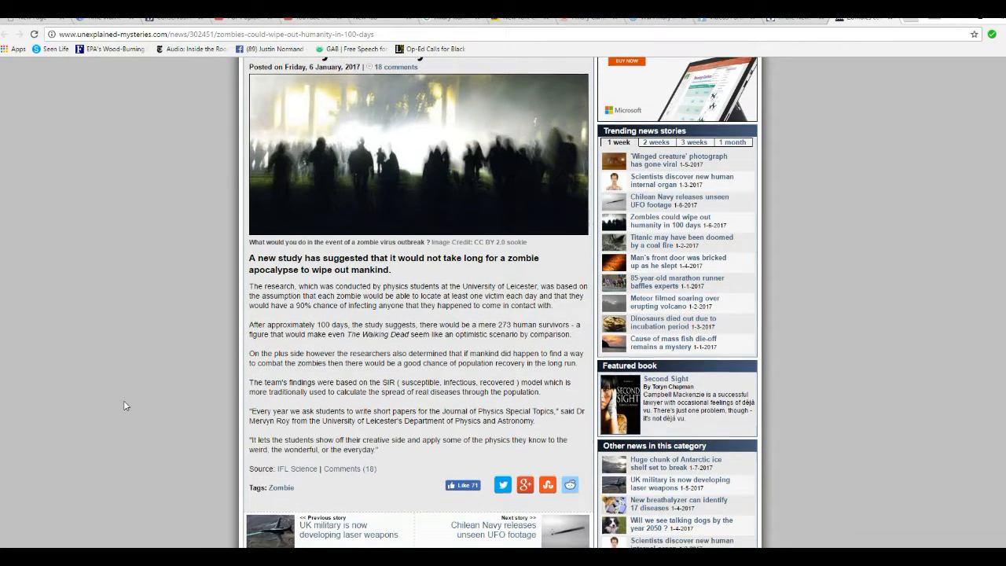
{"action": "scroll", "scroll_direction": "up", "scroll_amount": 3}
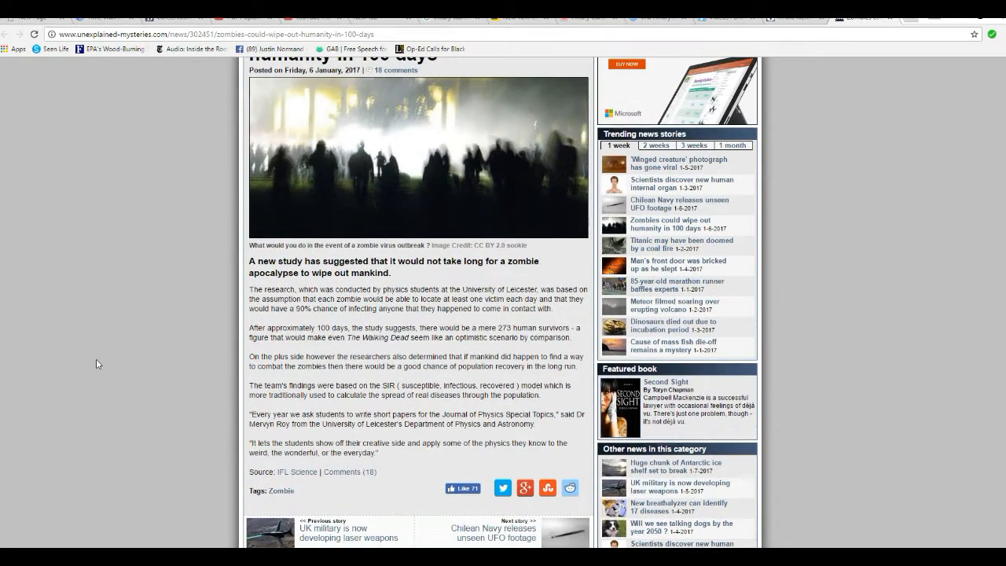
{"action": "mouse_move", "coordinate": [145, 388]}
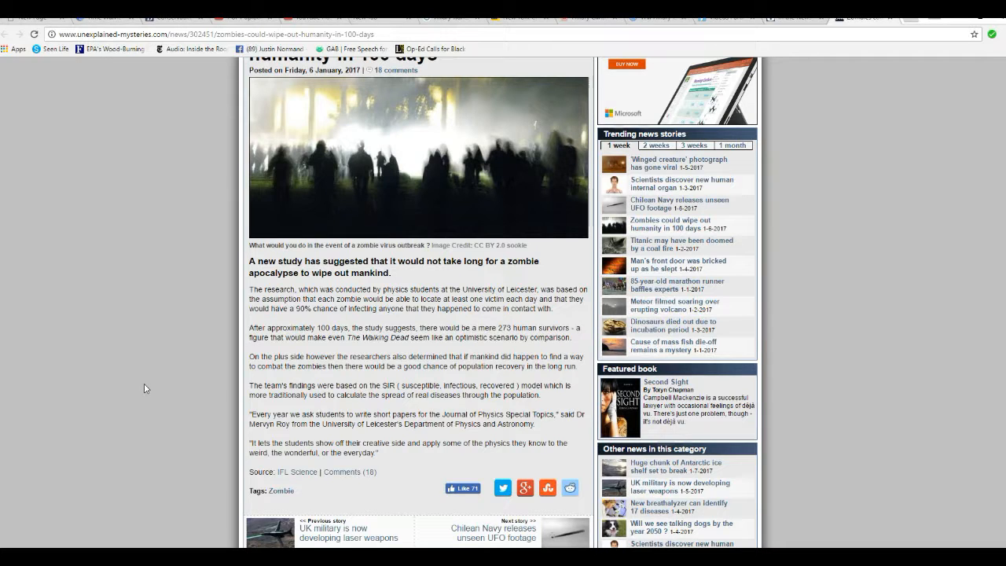
{"action": "scroll", "scroll_direction": "down", "scroll_amount": 3}
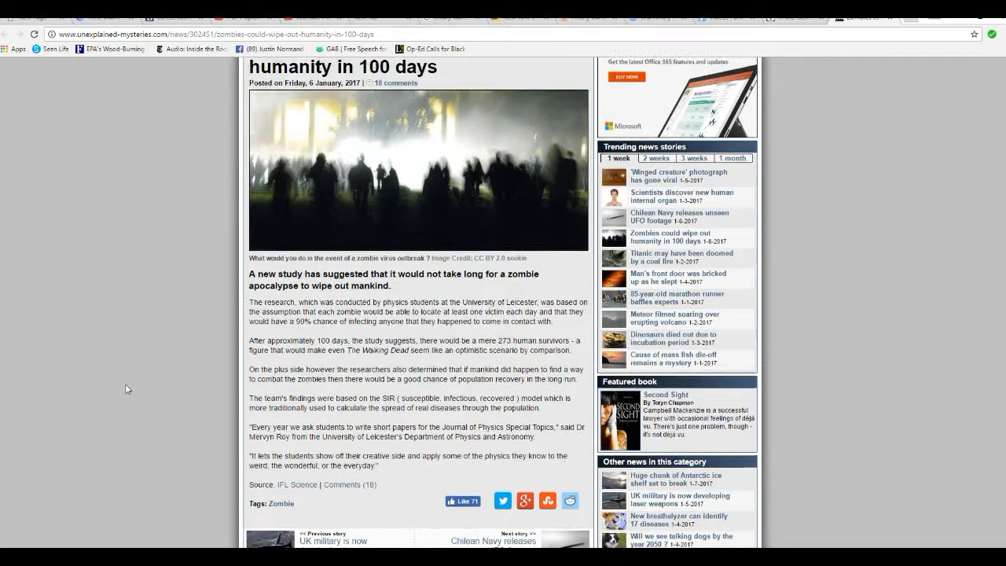
{"action": "scroll", "scroll_direction": "up", "scroll_amount": 3}
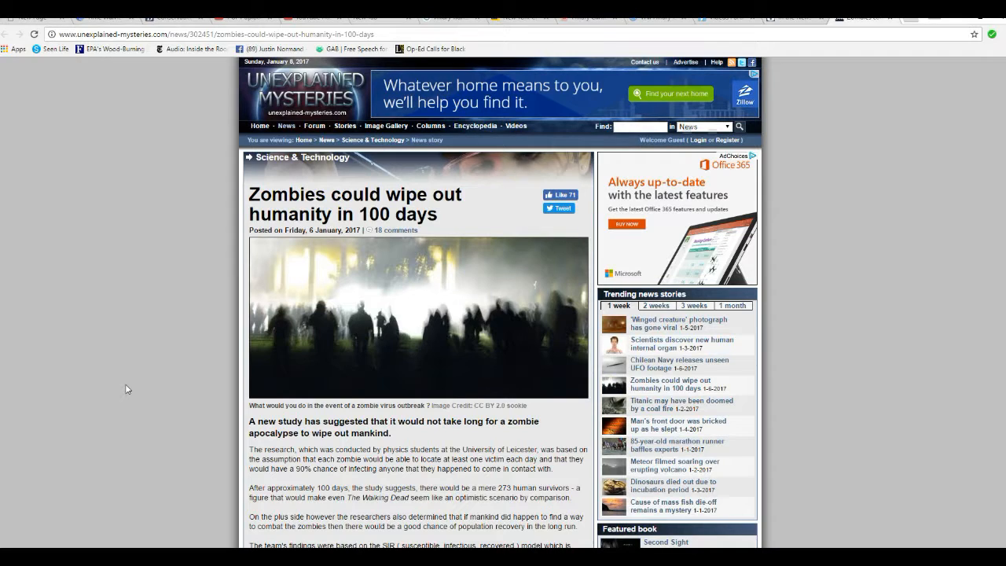
{"action": "scroll", "scroll_direction": "down", "scroll_amount": 3}
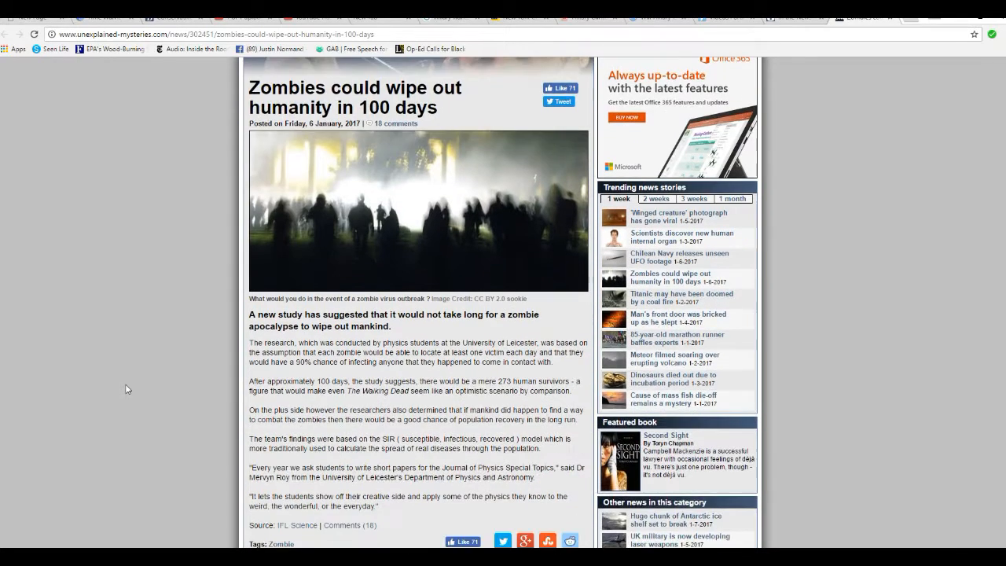
{"action": "scroll", "scroll_direction": "down", "scroll_amount": 3}
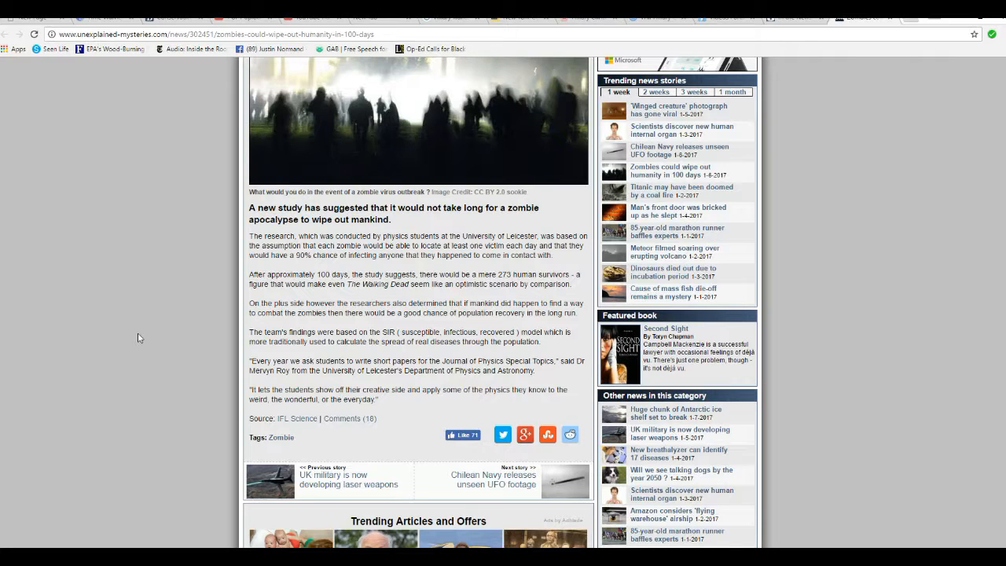
{"action": "mouse_move", "coordinate": [98, 395]}
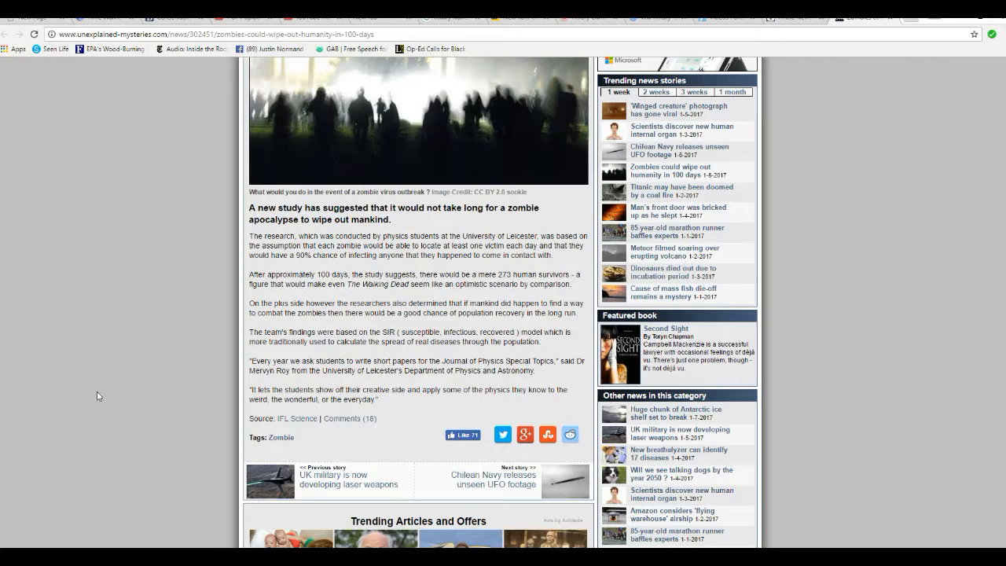
{"action": "mouse_move", "coordinate": [182, 392]}
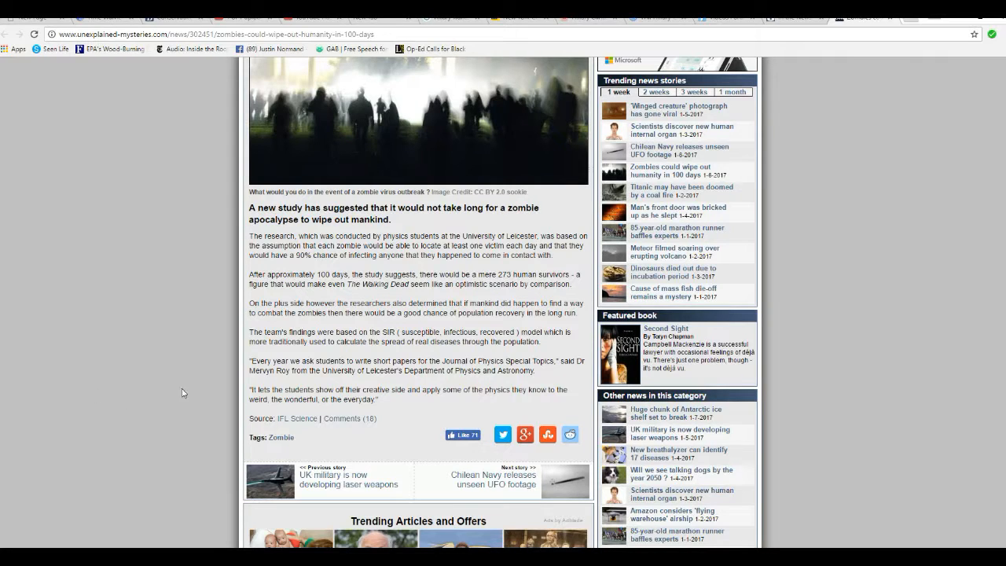
{"action": "mouse_move", "coordinate": [189, 375]}
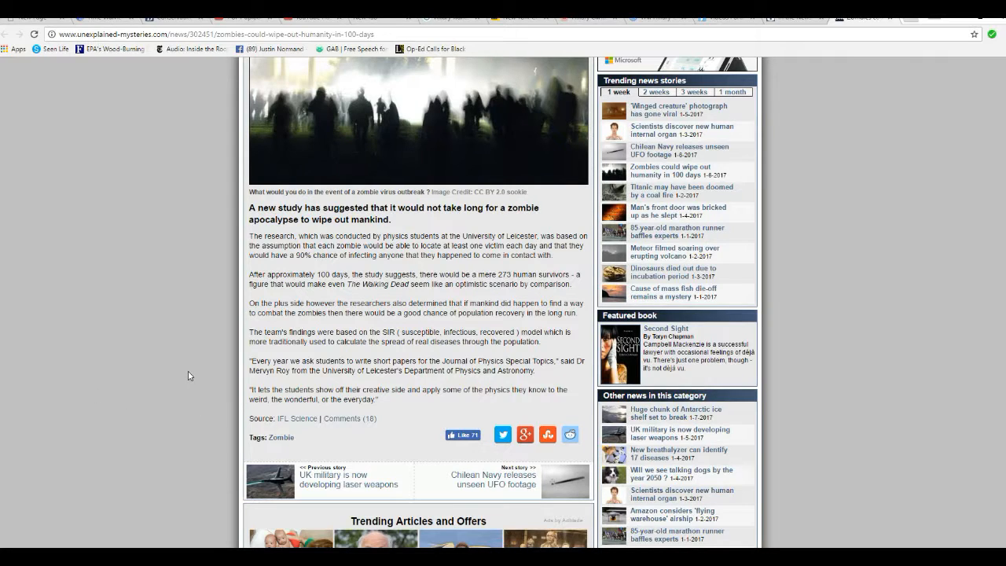
{"action": "mouse_move", "coordinate": [181, 385]}
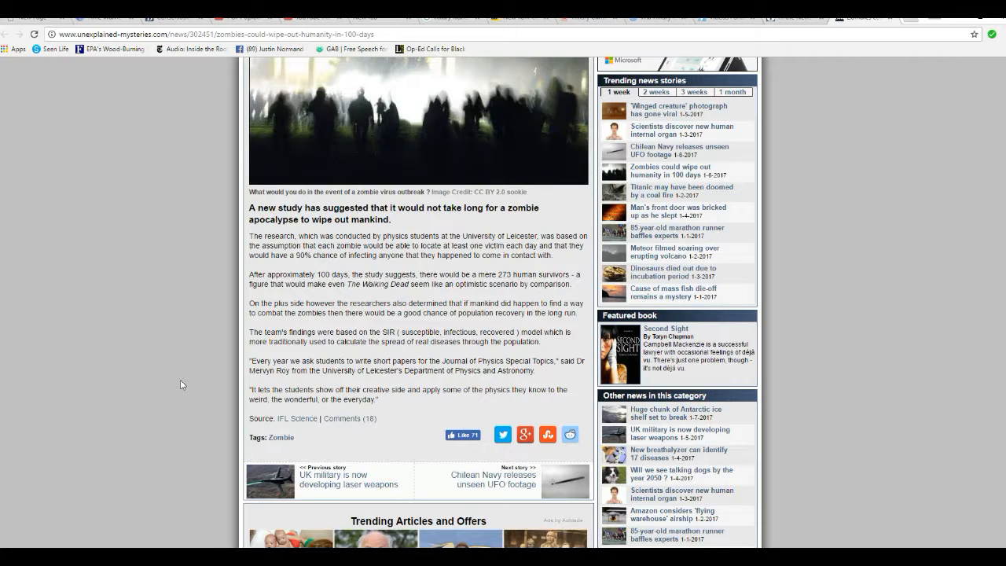
{"action": "mouse_move", "coordinate": [176, 386]}
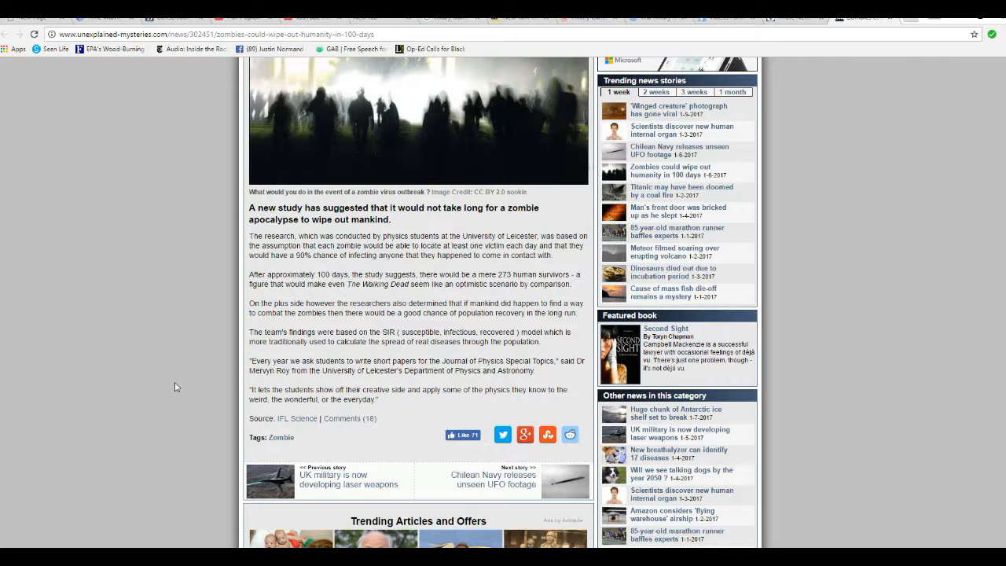
{"action": "mouse_move", "coordinate": [179, 385]}
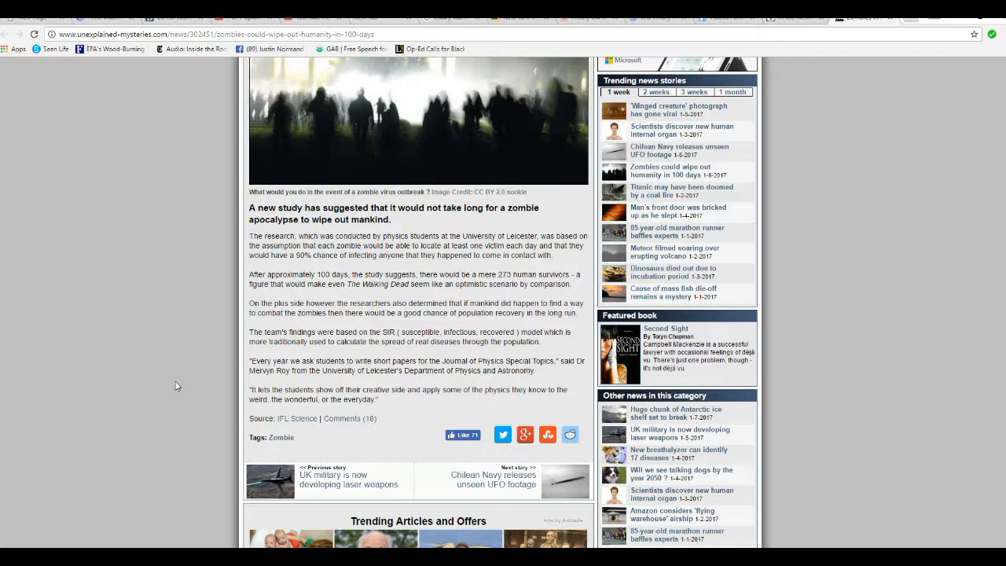
{"action": "mouse_move", "coordinate": [196, 392]}
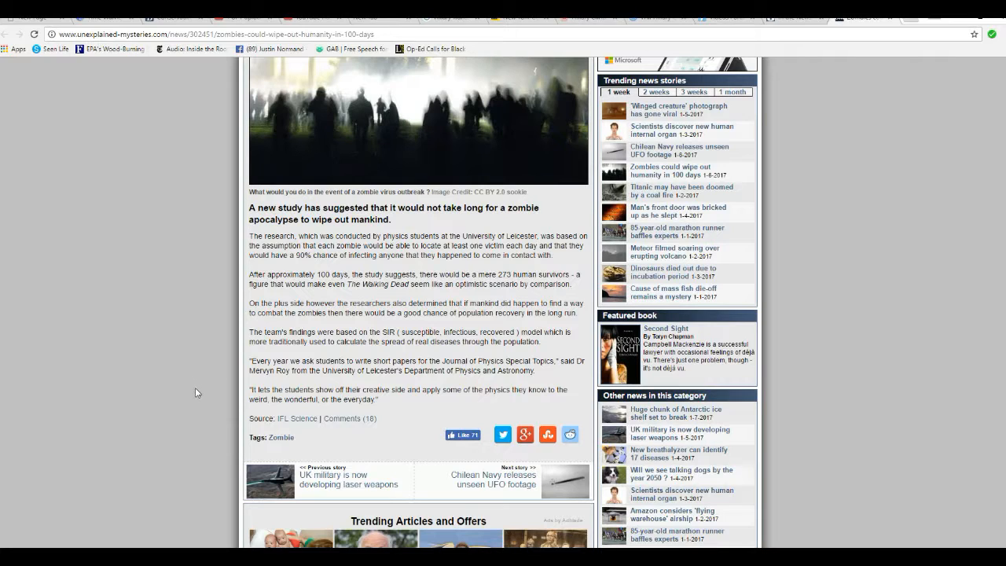
{"action": "mouse_move", "coordinate": [214, 404]}
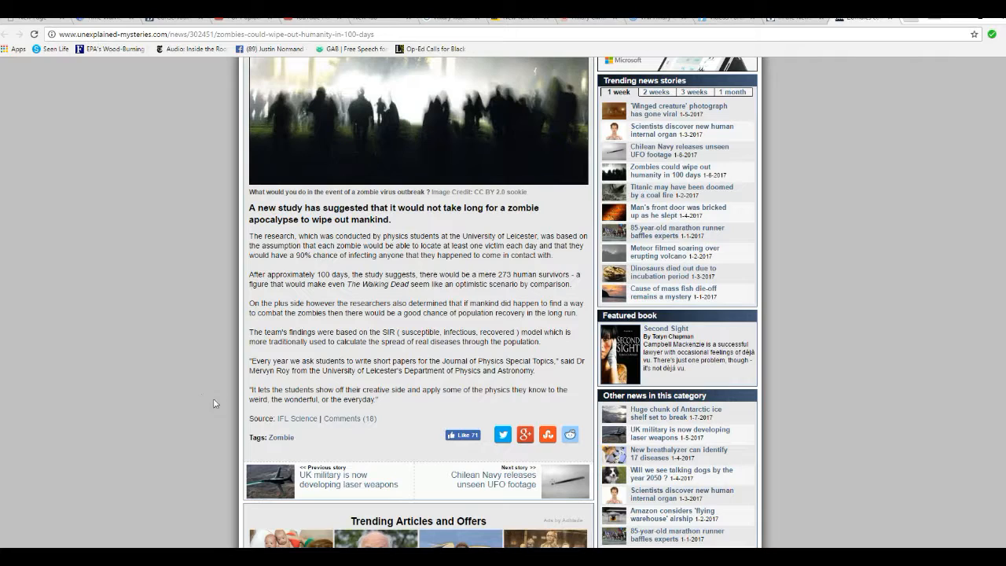
{"action": "mouse_move", "coordinate": [199, 407]}
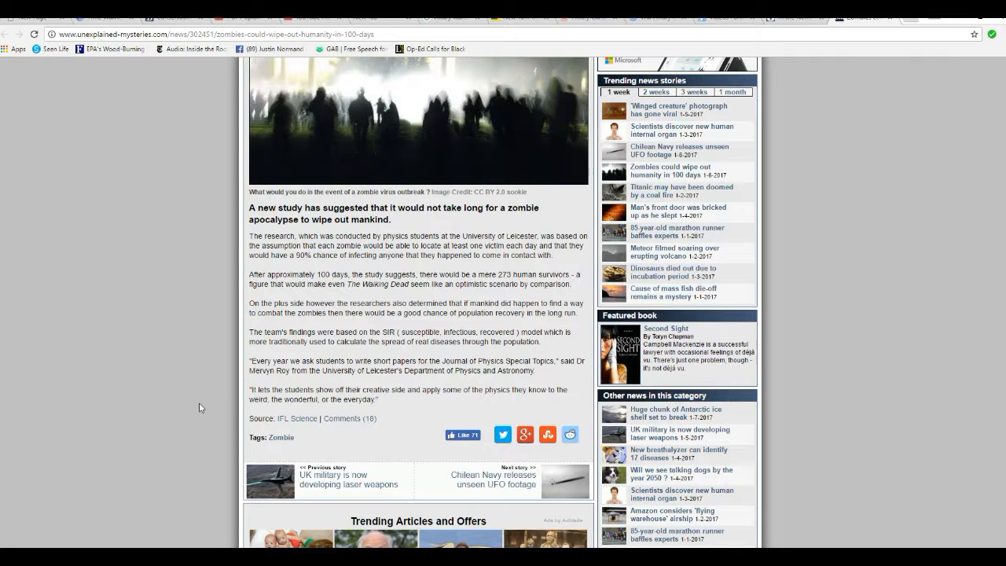
{"action": "mouse_move", "coordinate": [208, 395]}
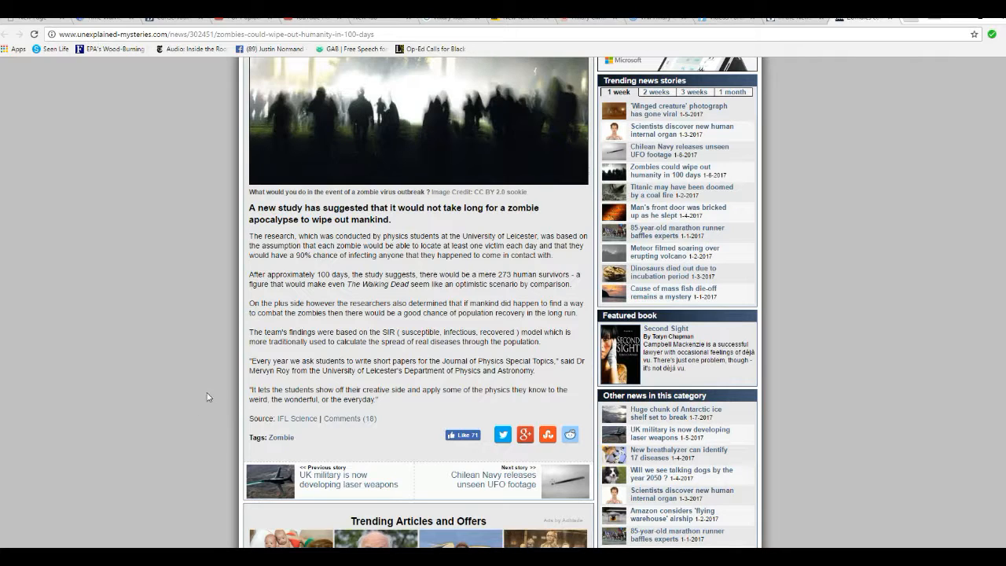
{"action": "mouse_move", "coordinate": [220, 406]}
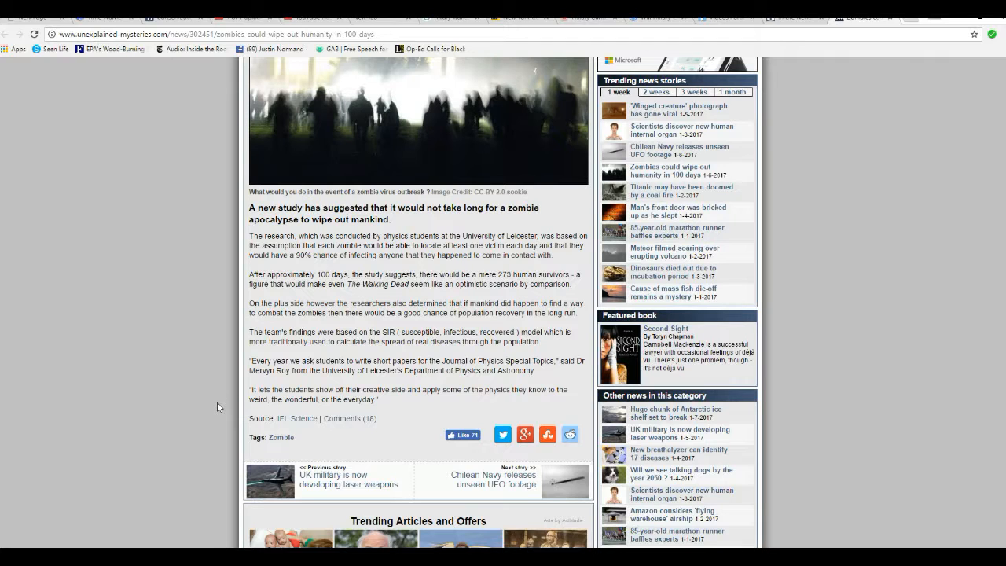
Step: Scroll up past trending articles to the 'Zombies could wipe out humanity in 100 days' headline
{"action": "scroll", "scroll_direction": "down", "scroll_amount": 3}
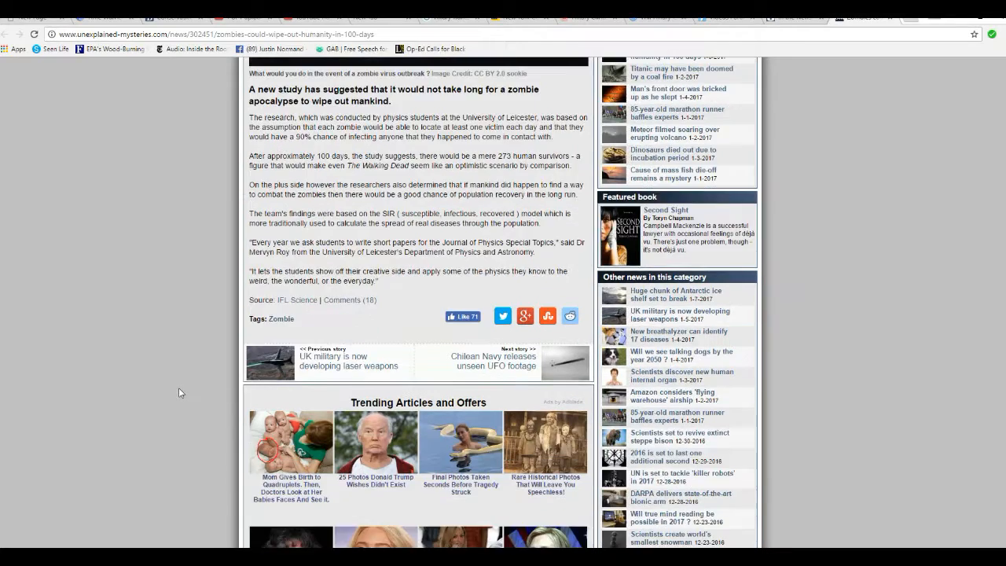
{"action": "scroll", "scroll_direction": "down", "scroll_amount": 3}
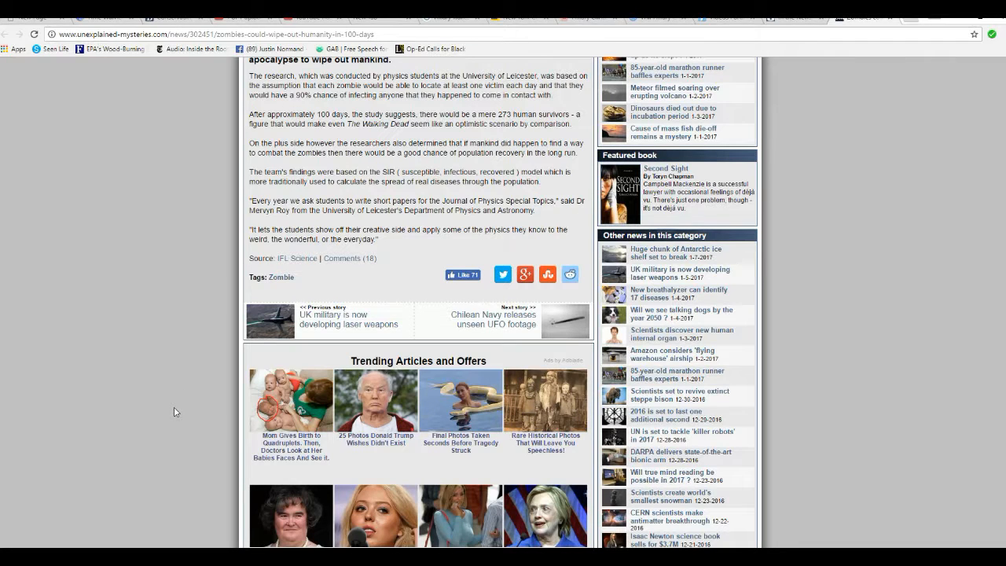
{"action": "scroll", "scroll_direction": "up", "scroll_amount": 3}
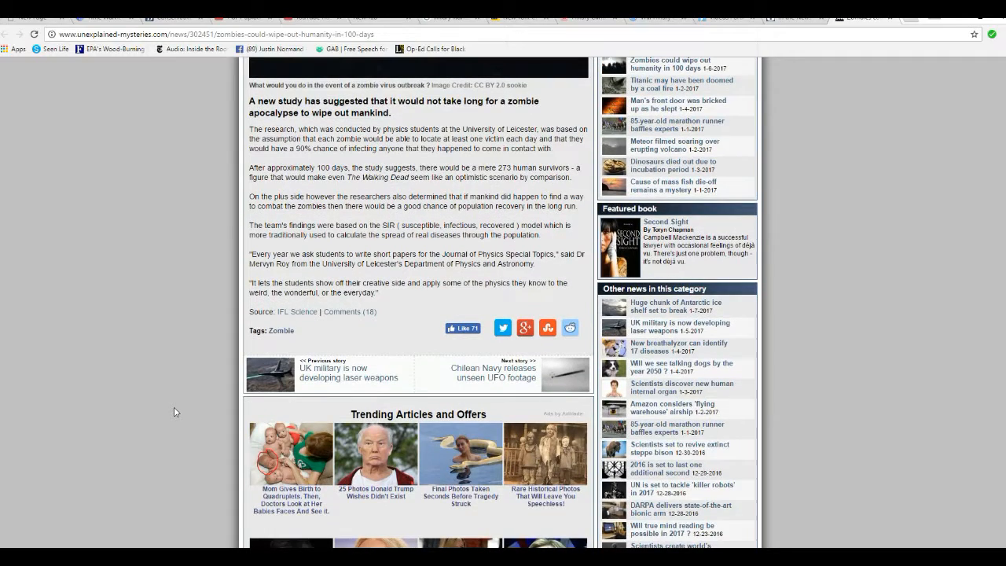
{"action": "scroll", "scroll_direction": "up", "scroll_amount": 3}
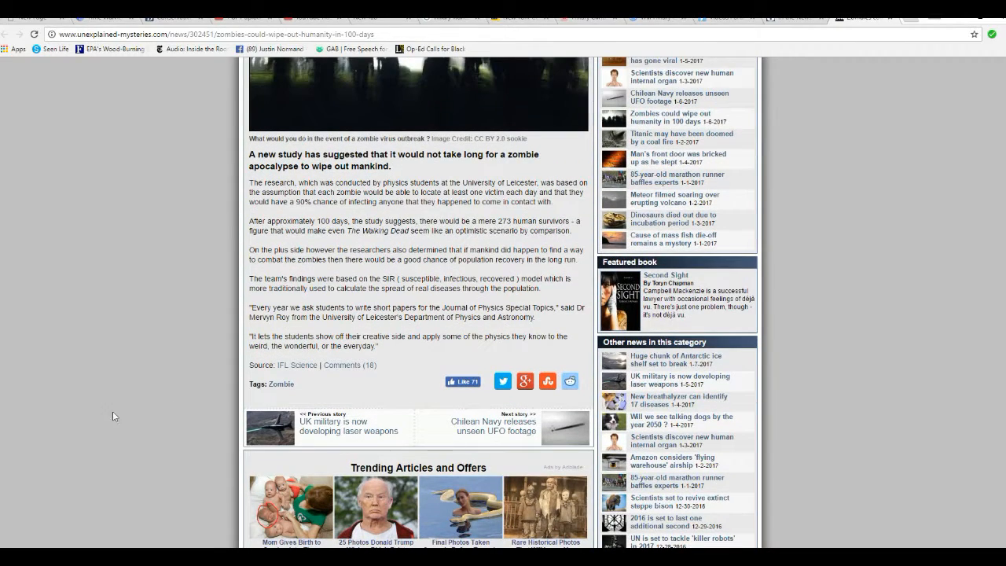
{"action": "scroll", "scroll_direction": "up", "scroll_amount": 3}
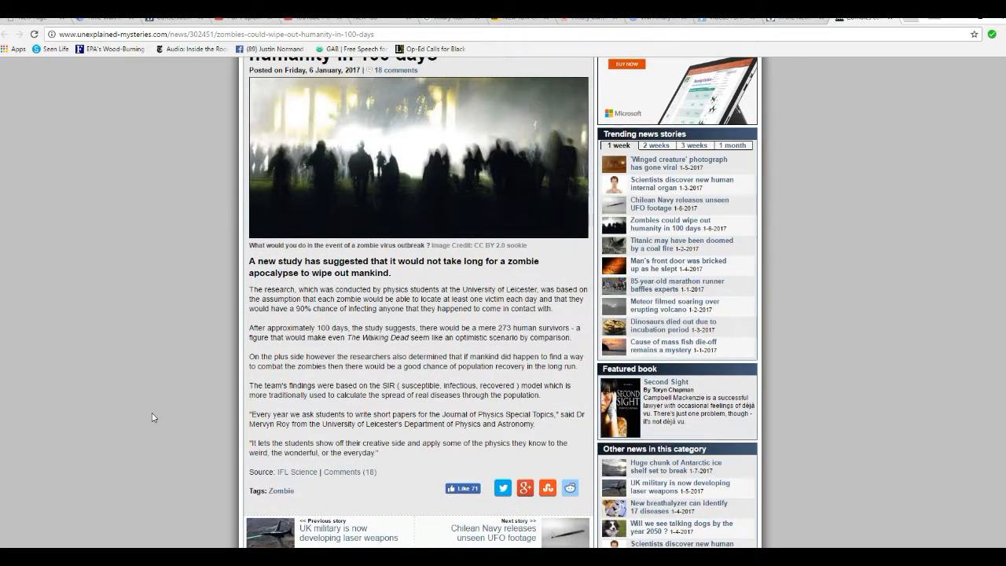
{"action": "mouse_move", "coordinate": [176, 429]}
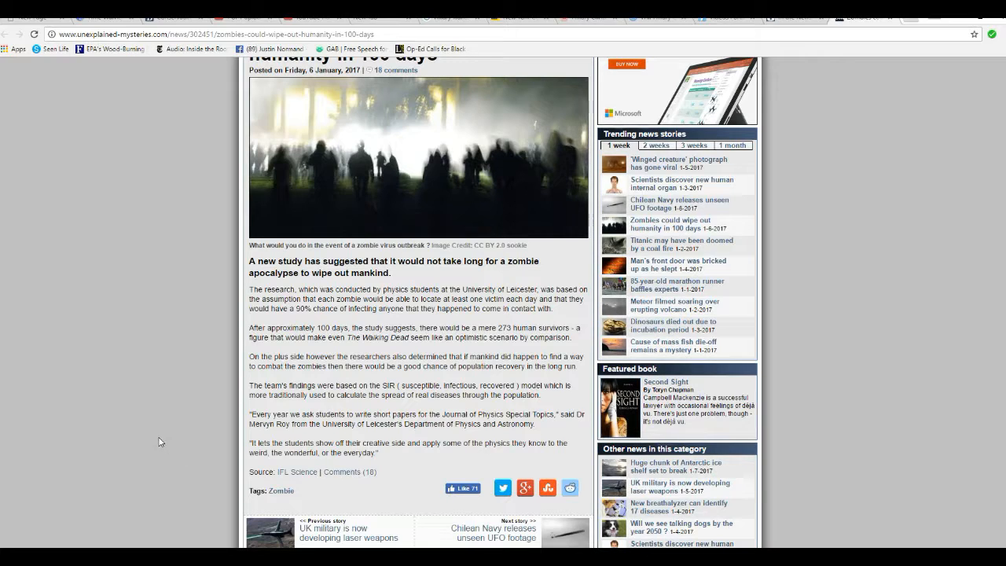
{"action": "scroll", "scroll_direction": "down", "scroll_amount": 3}
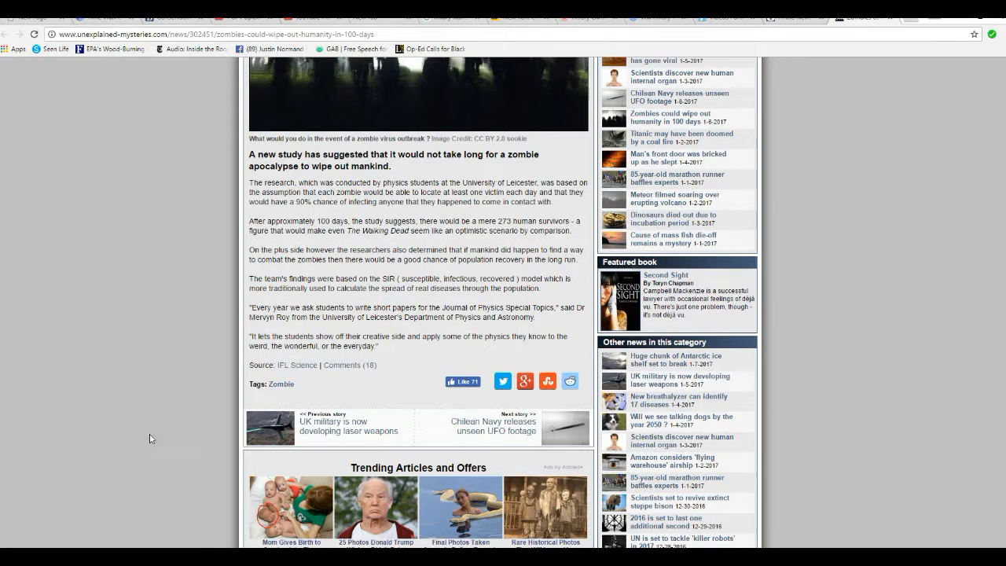
{"action": "scroll", "scroll_direction": "up", "scroll_amount": 3}
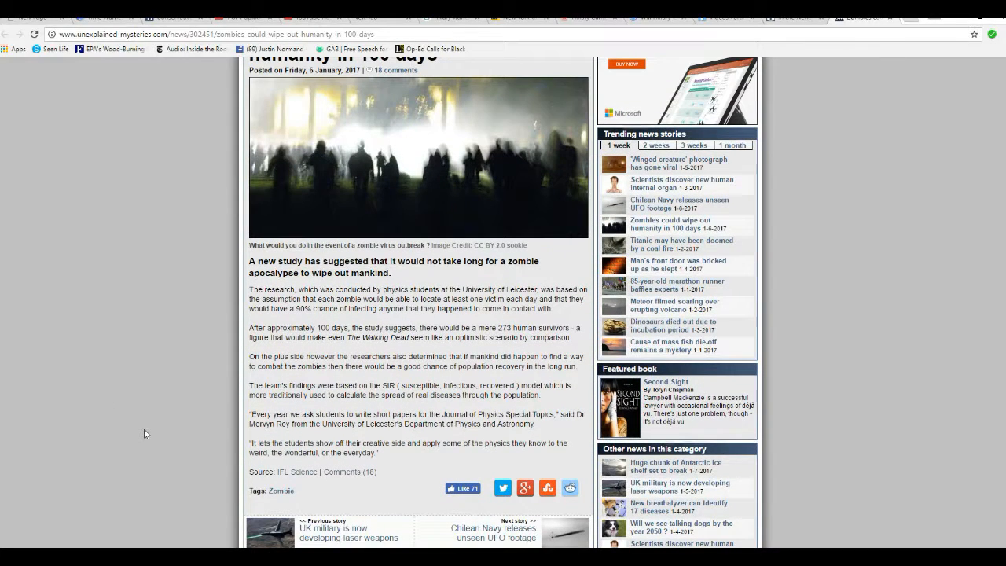
{"action": "mouse_move", "coordinate": [118, 425]}
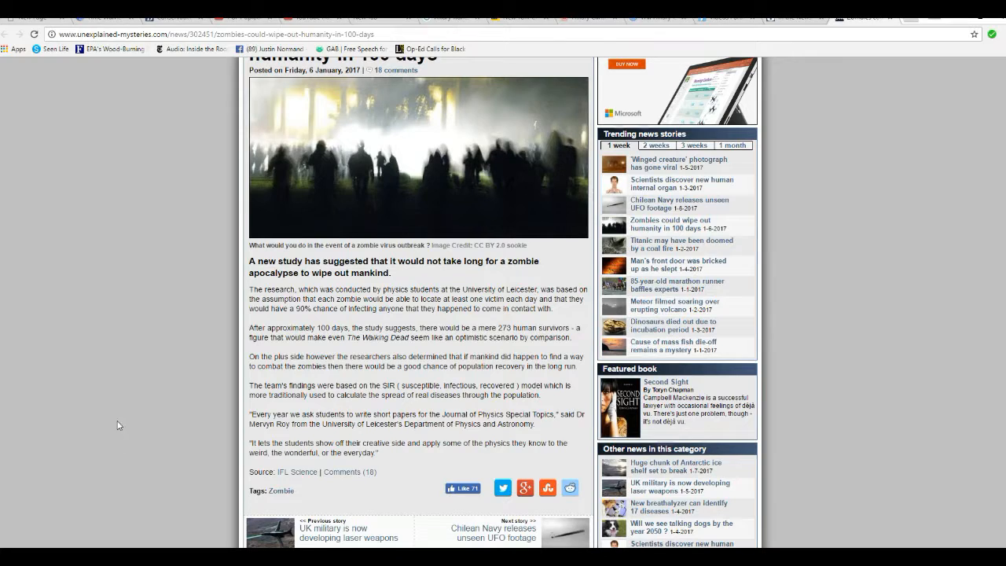
{"action": "scroll", "scroll_direction": "up", "scroll_amount": 3}
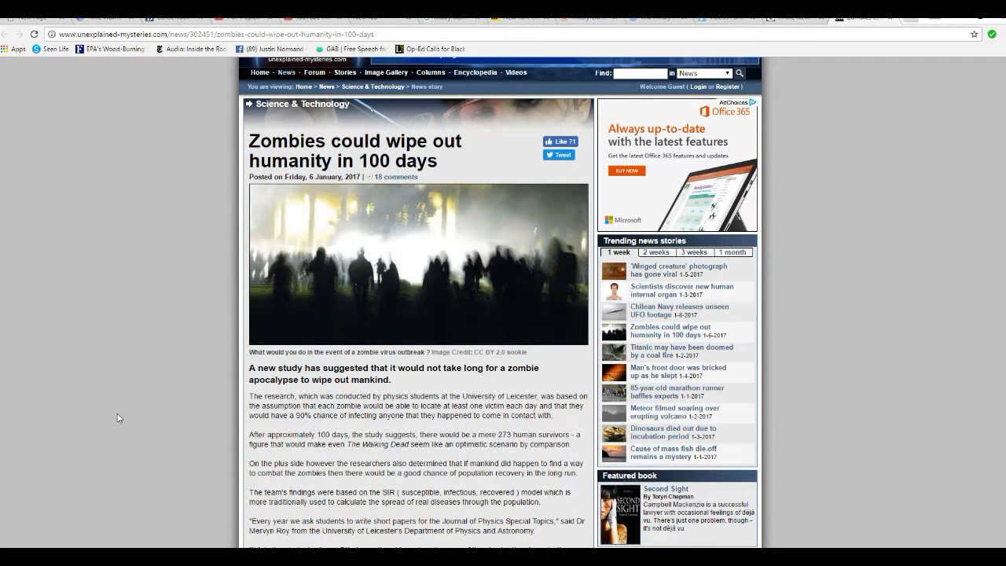
{"action": "scroll", "scroll_direction": "up", "scroll_amount": 3}
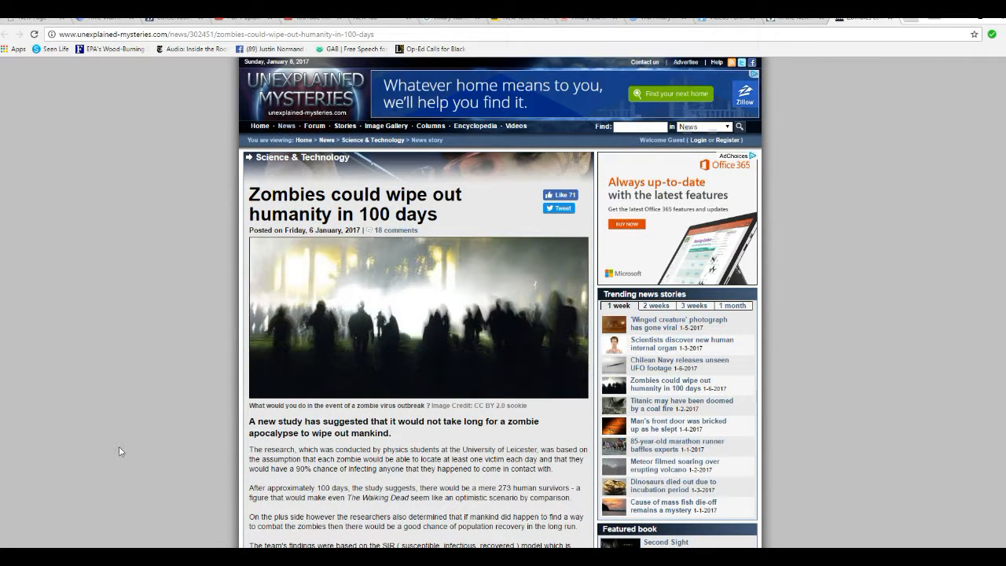
{"action": "scroll", "scroll_direction": "down", "scroll_amount": 3}
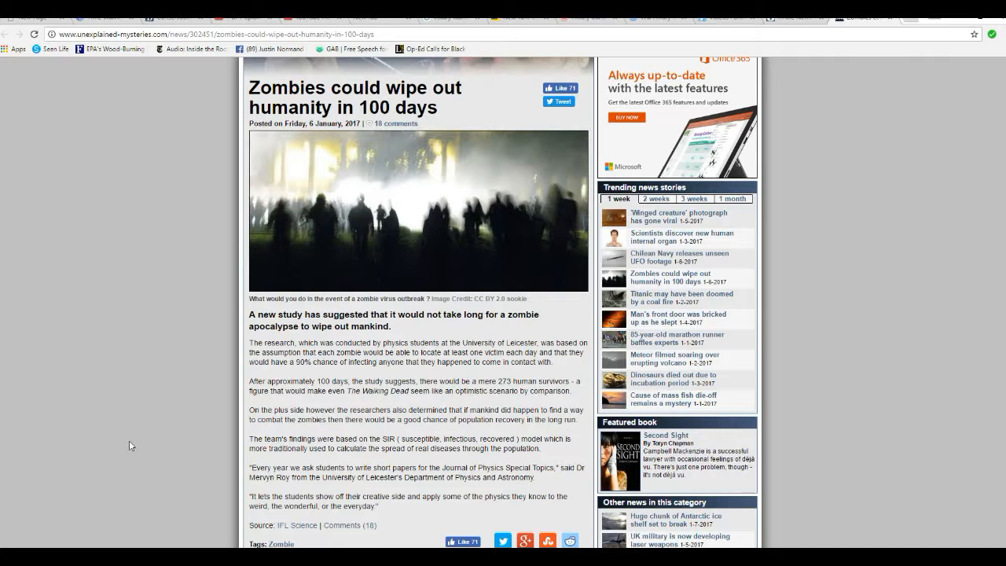
{"action": "mouse_move", "coordinate": [122, 442]}
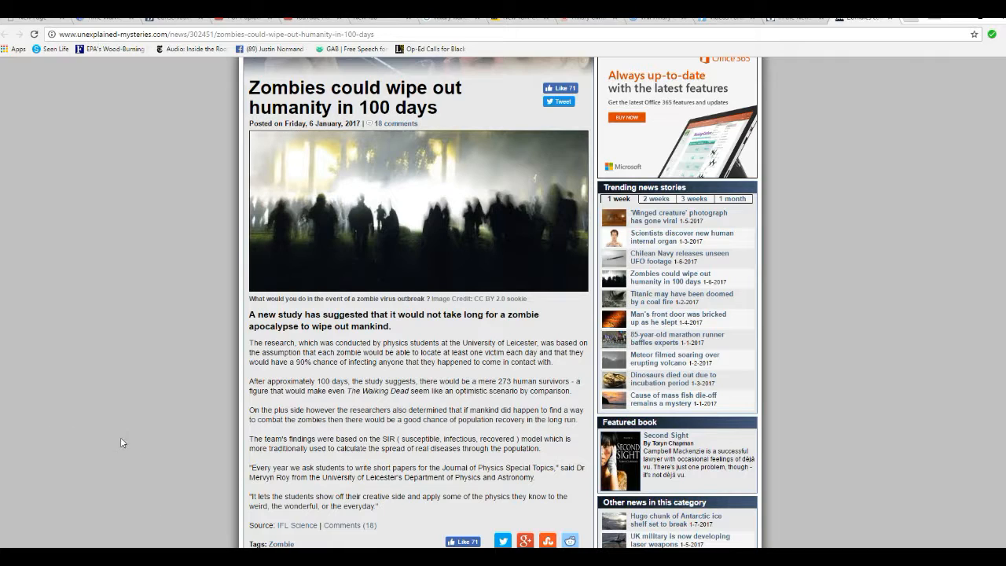
{"action": "mouse_move", "coordinate": [138, 454]}
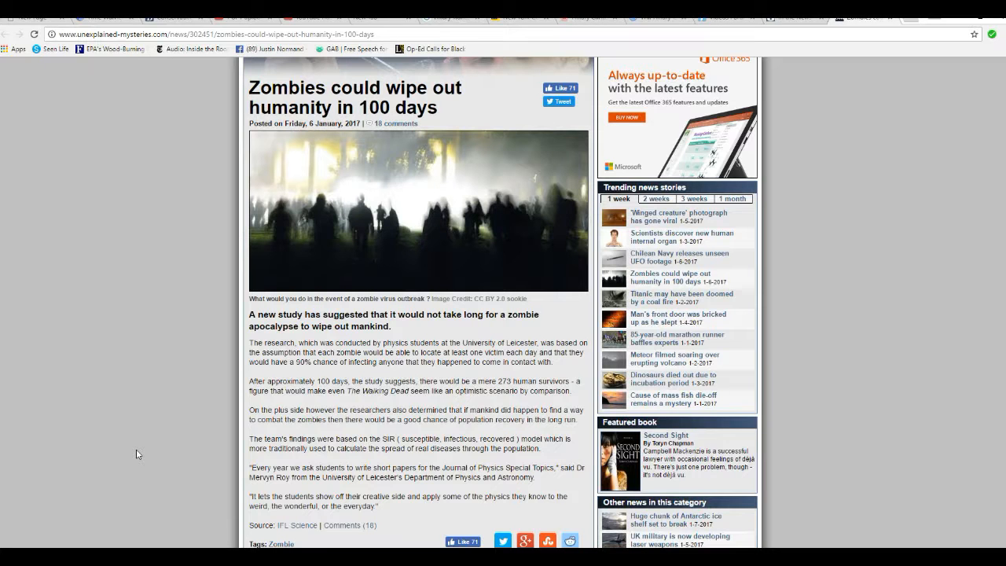
{"action": "scroll", "scroll_direction": "down", "scroll_amount": 3}
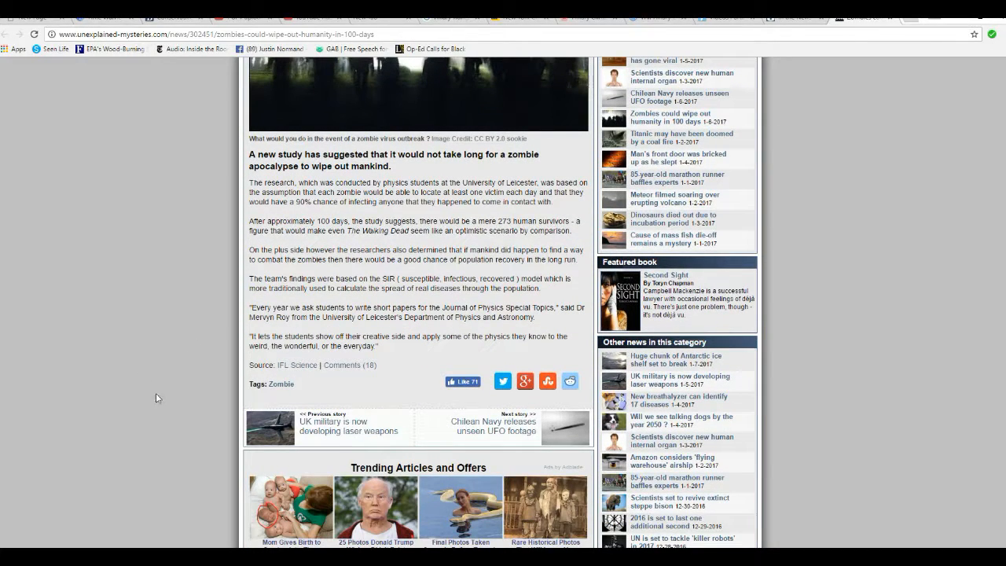
{"action": "scroll", "scroll_direction": "up", "scroll_amount": 3}
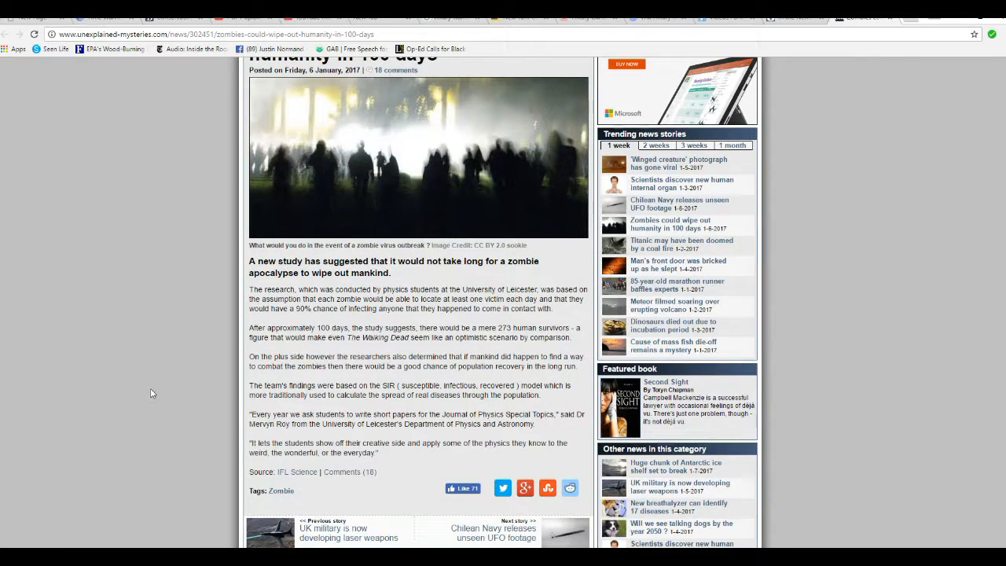
{"action": "mouse_move", "coordinate": [112, 386]}
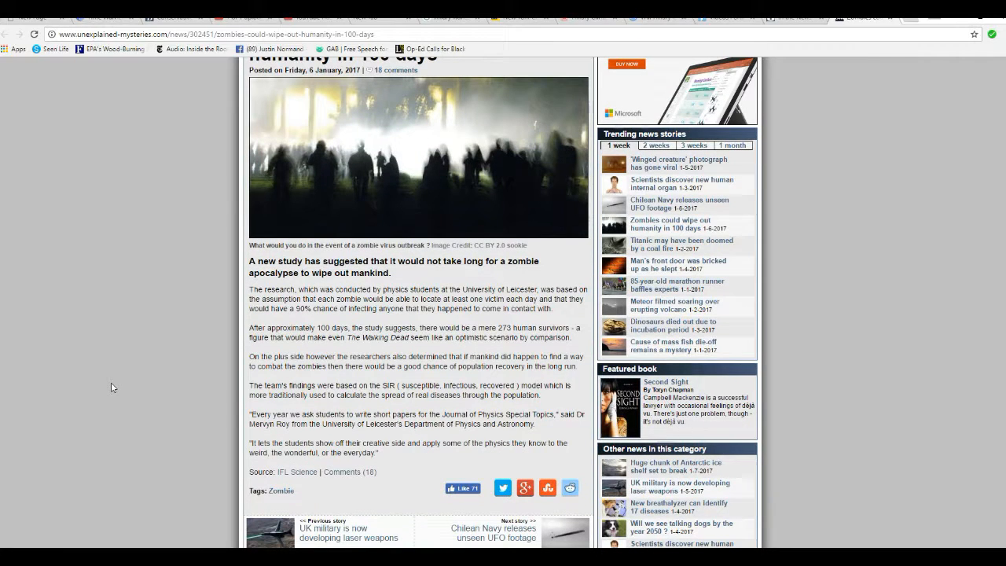
{"action": "mouse_move", "coordinate": [84, 389]}
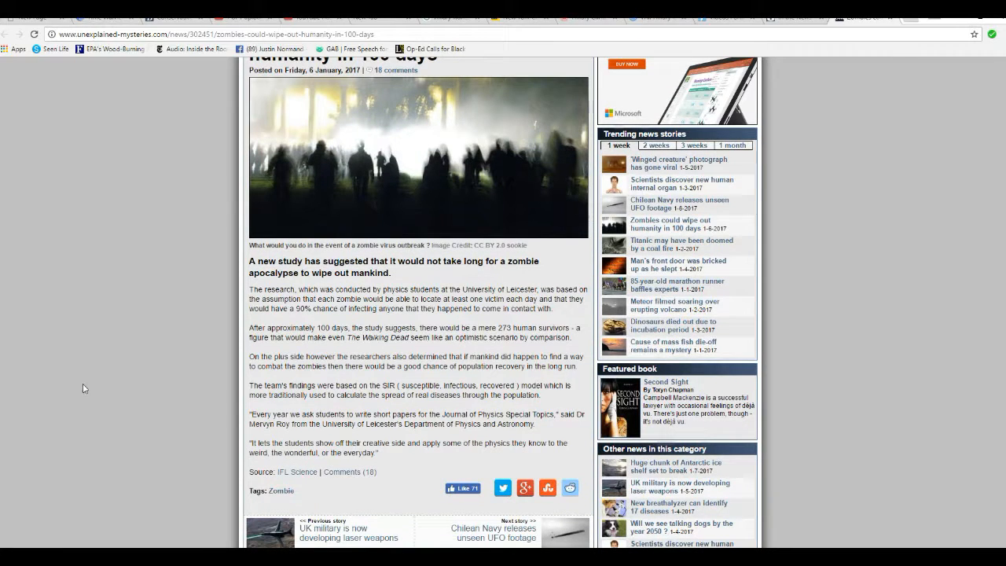
{"action": "scroll", "scroll_direction": "down", "scroll_amount": 3}
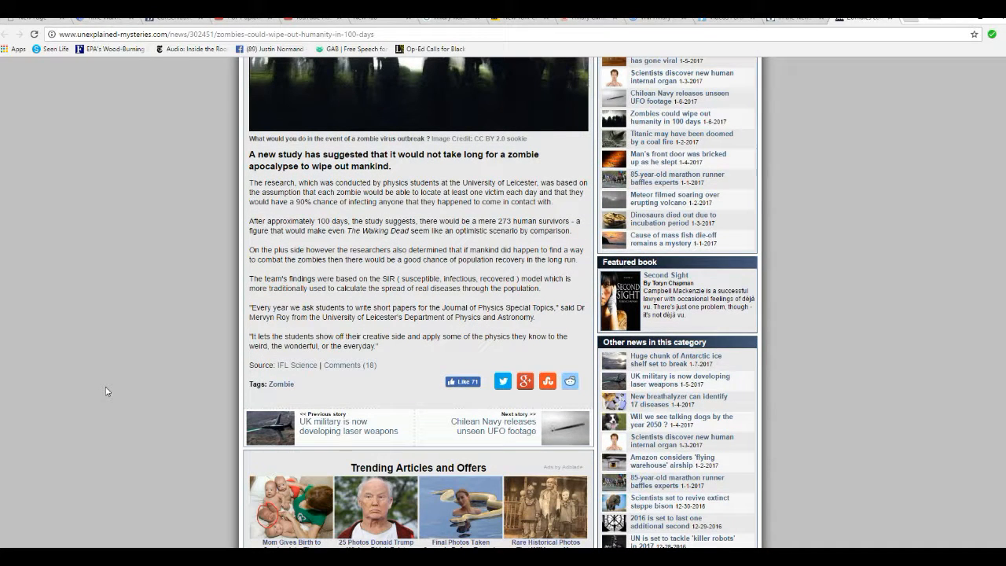
{"action": "scroll", "scroll_direction": "up", "scroll_amount": 3}
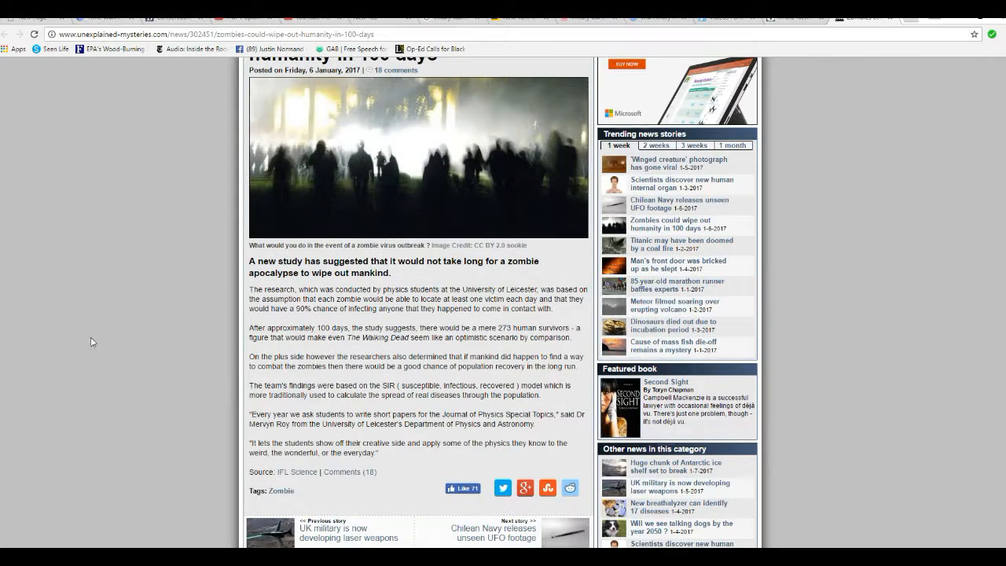
{"action": "mouse_move", "coordinate": [110, 354]}
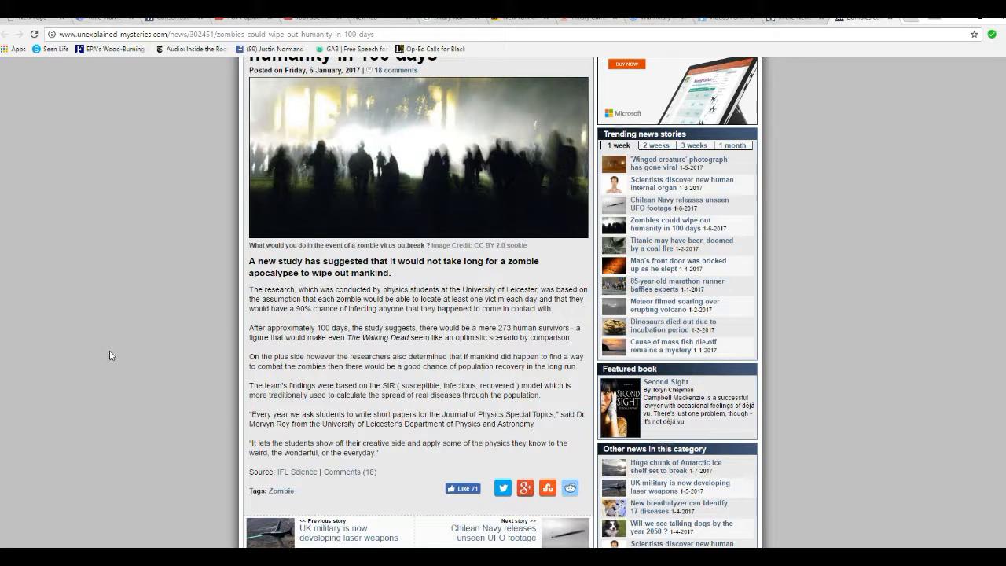
{"action": "mouse_move", "coordinate": [27, 460]}
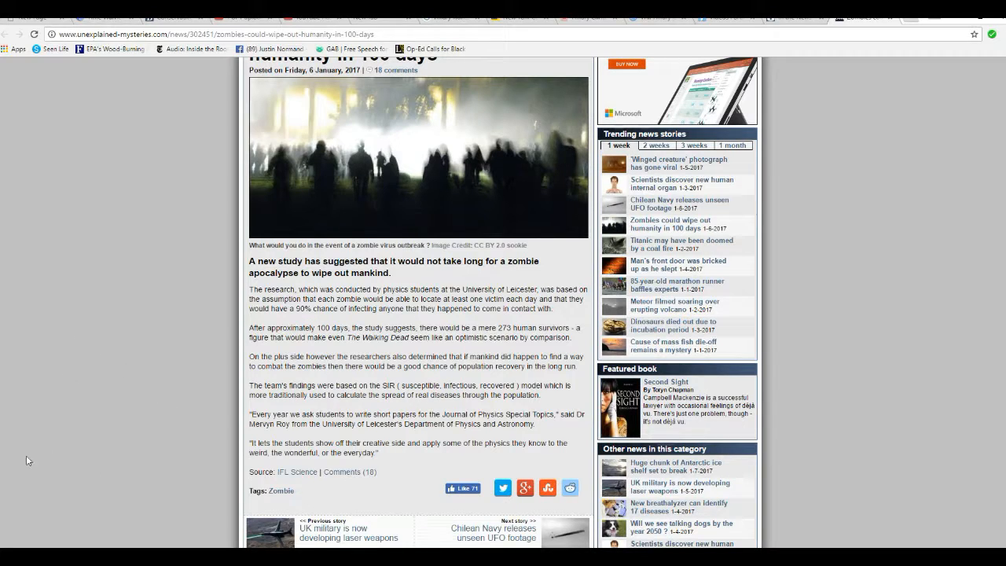